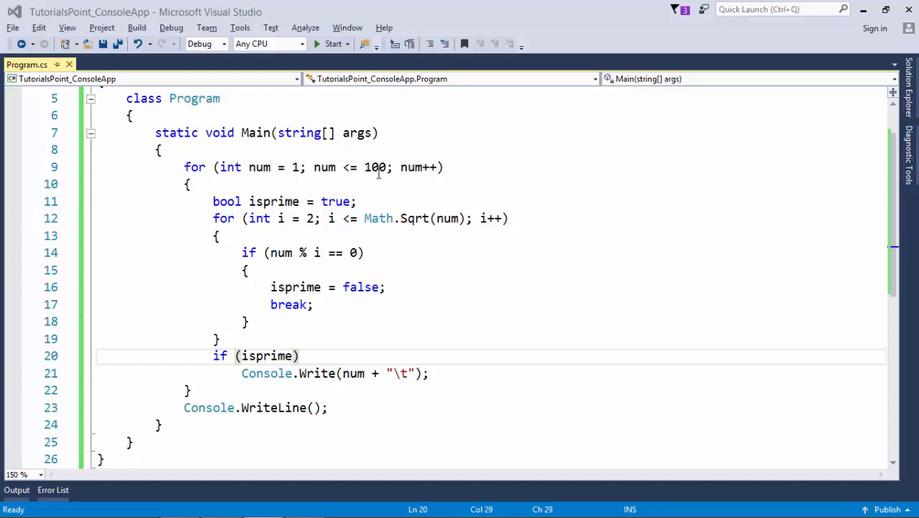
mouse_move(374, 167)
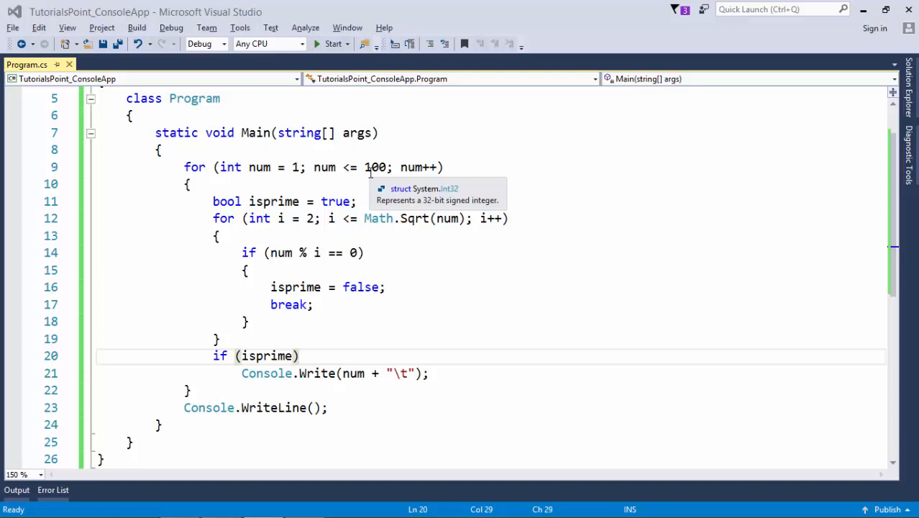
Place the cursor in Program.cs to rework the prime search into a while (count < 100) loop
click(371, 167)
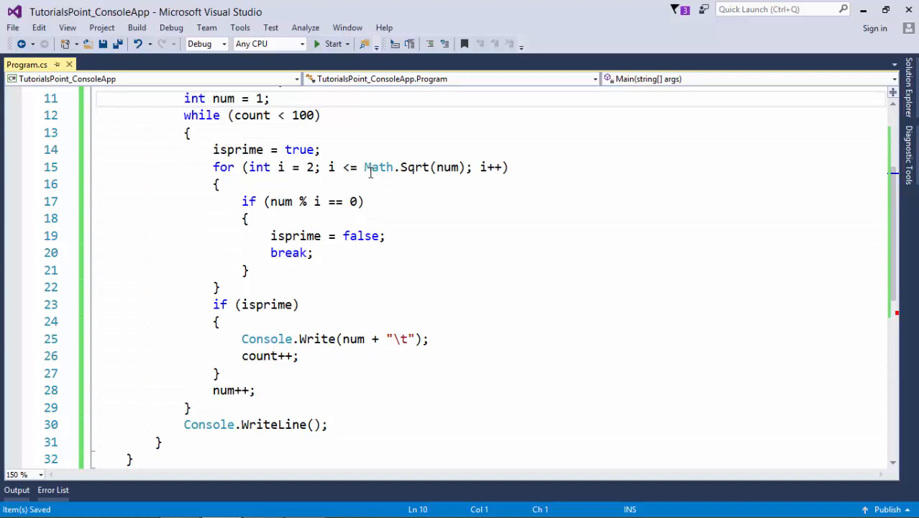
scroll(up, 3)
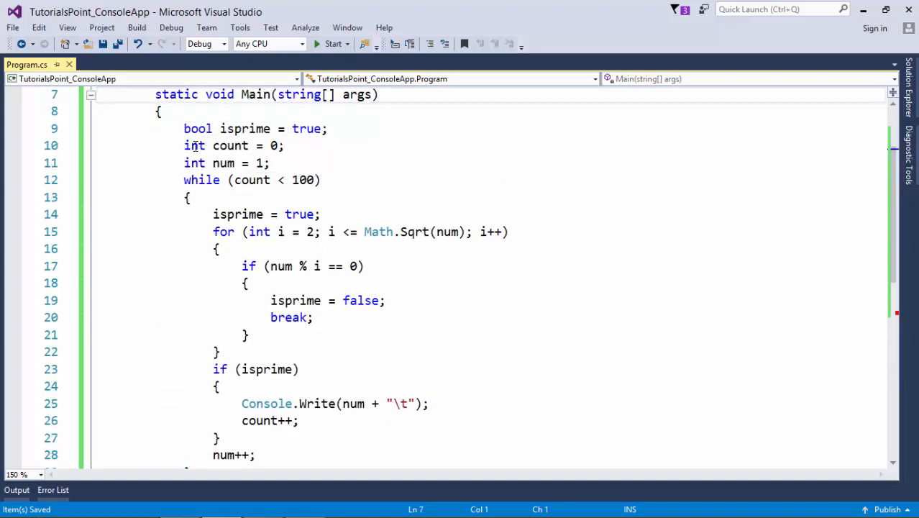
double_click(231, 146)
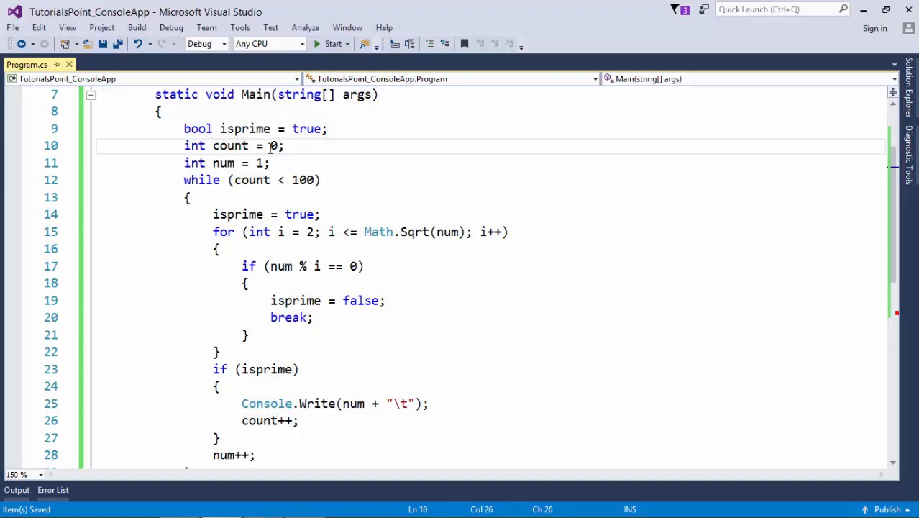
click(247, 163)
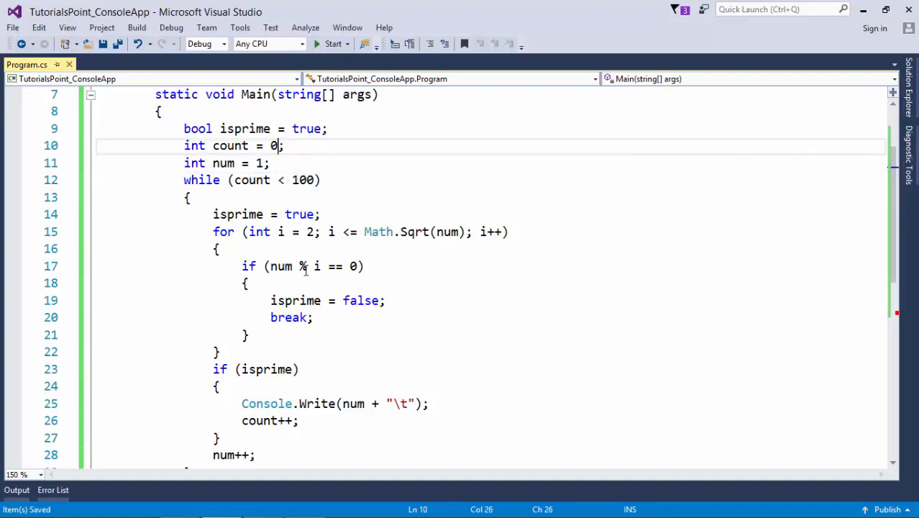
click(321, 266)
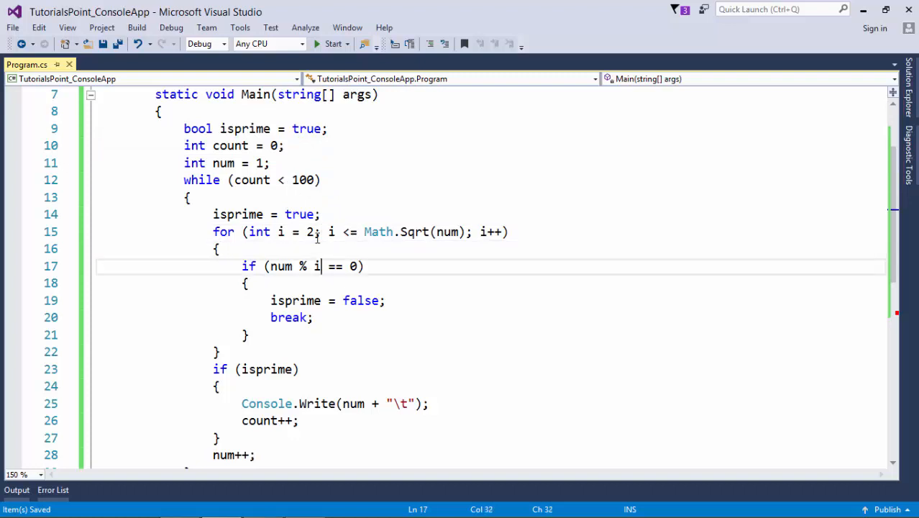
scroll(down, 3)
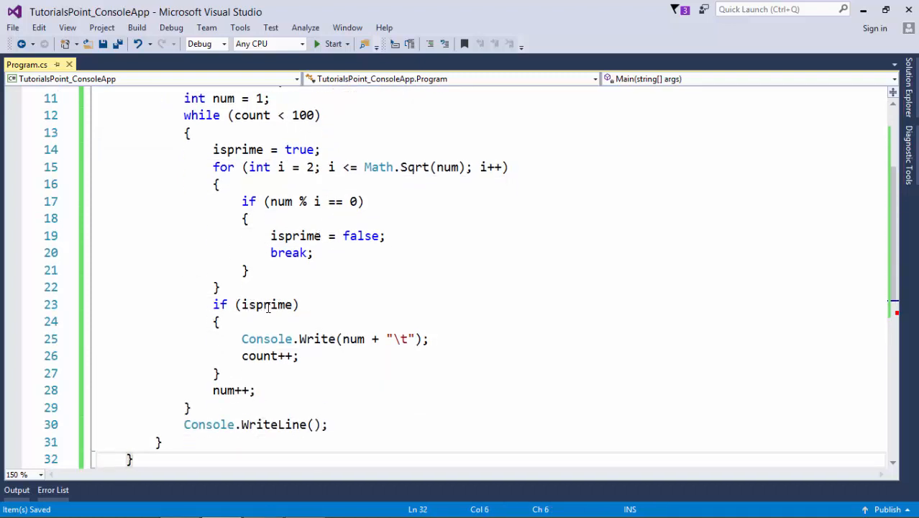
double_click(262, 355)
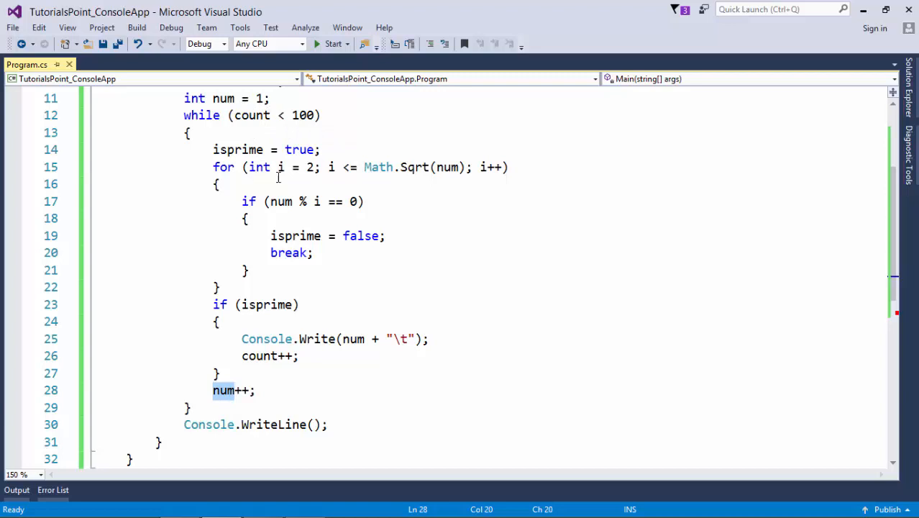
scroll(up, 3)
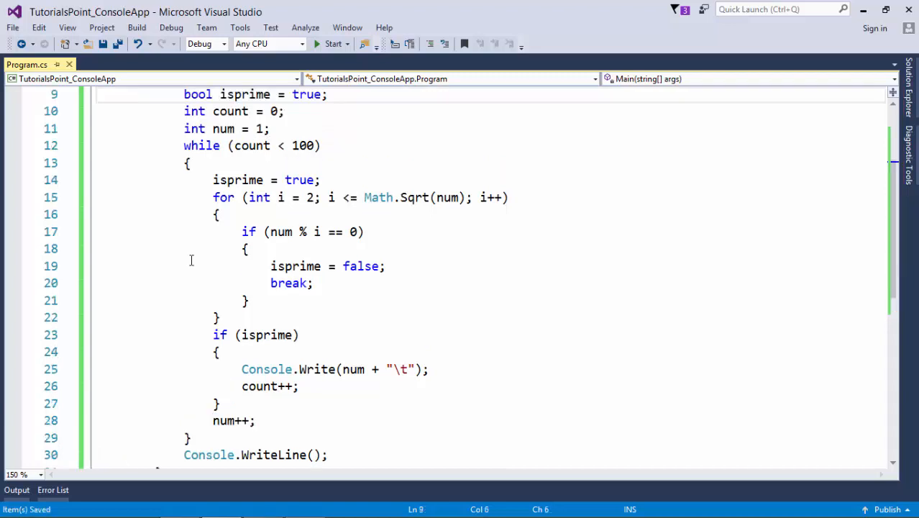
Build and run the prime program so the console lists the first 100 primes up to 523
click(332, 44)
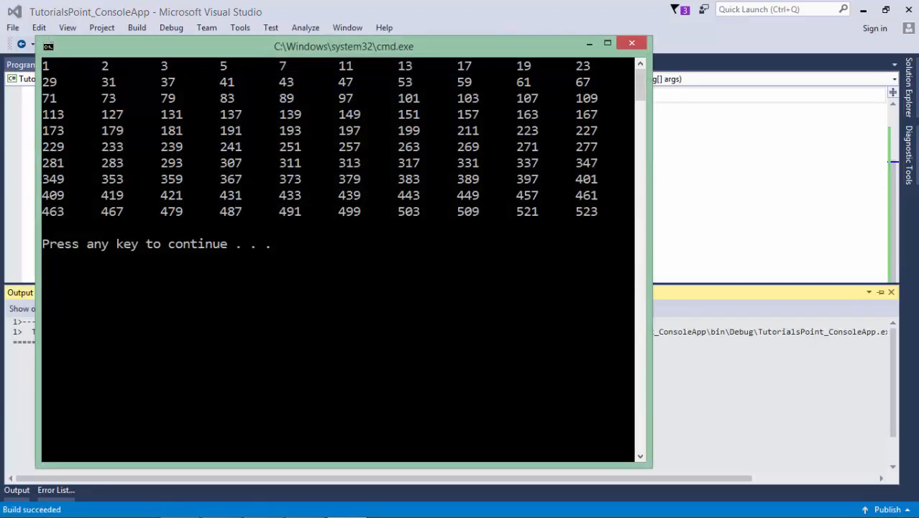
mouse_move(164, 217)
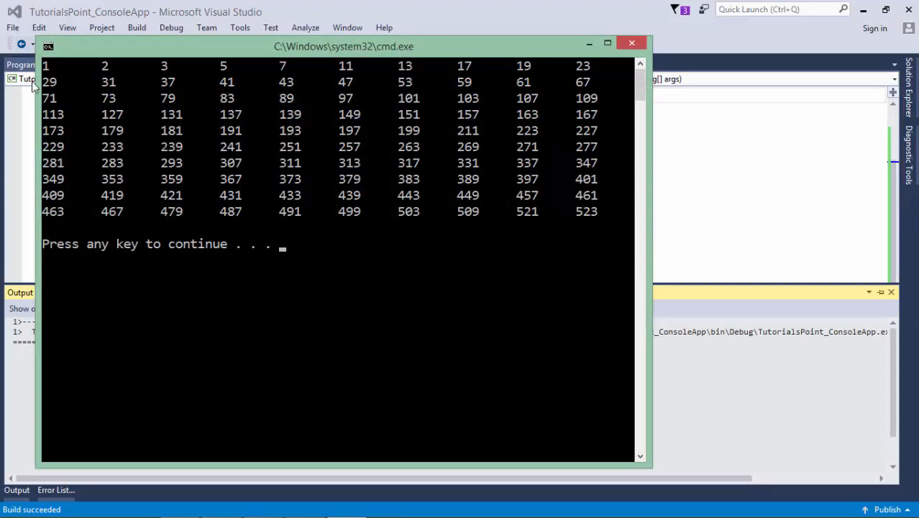
mouse_move(587, 233)
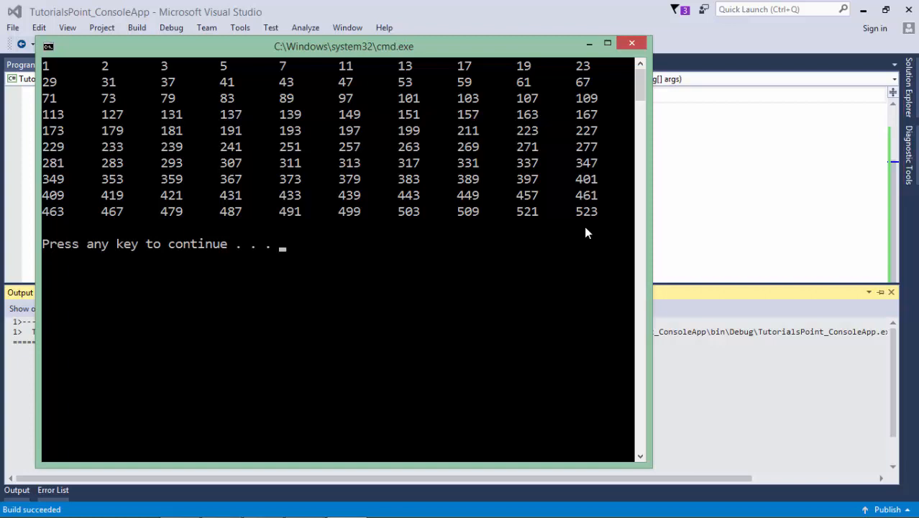
mouse_move(569, 233)
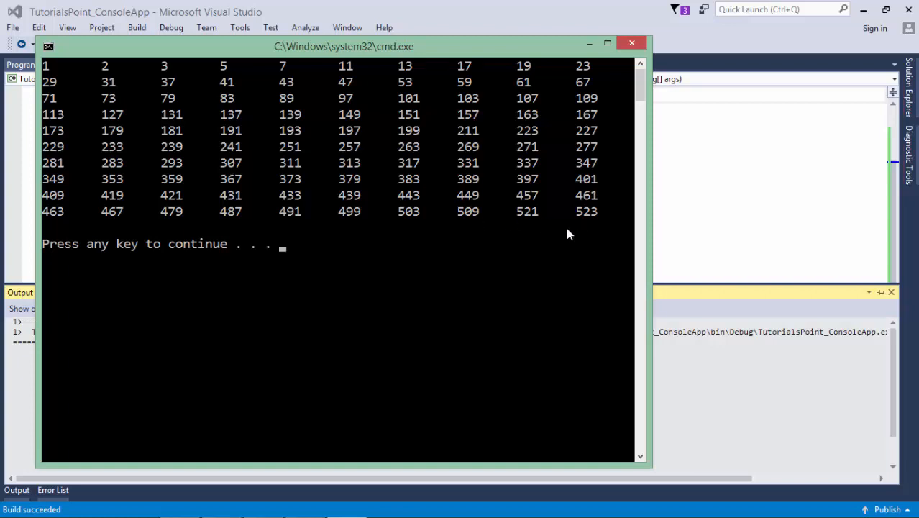
mouse_move(624, 227)
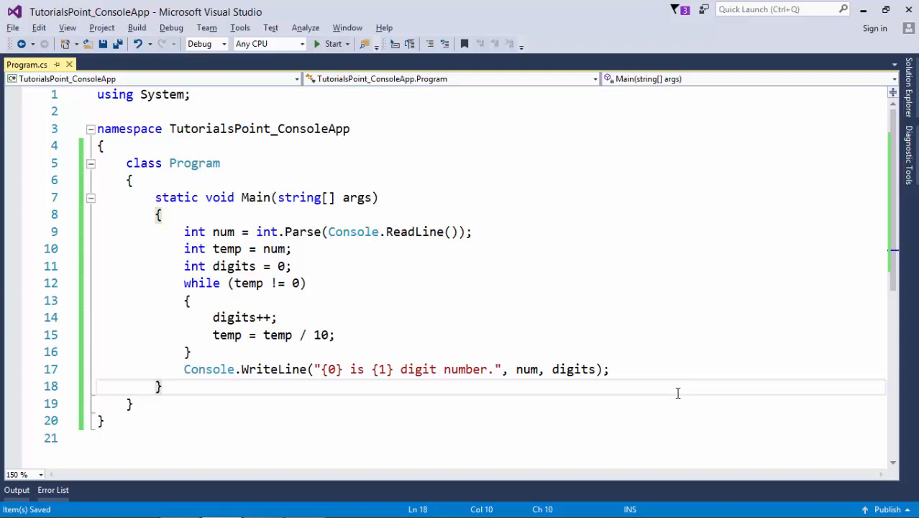
mouse_move(228, 256)
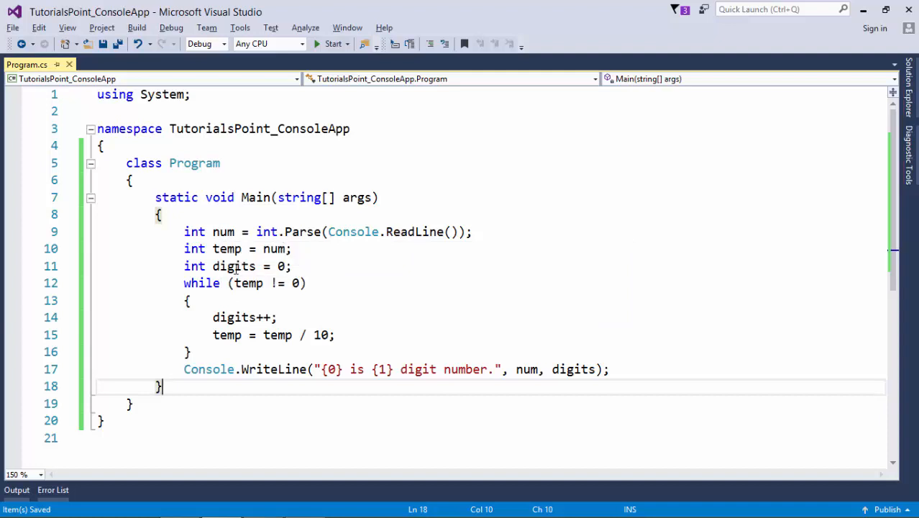
Highlight the variable num on line 10 of the digit-count program to point it out
double_click(233, 266)
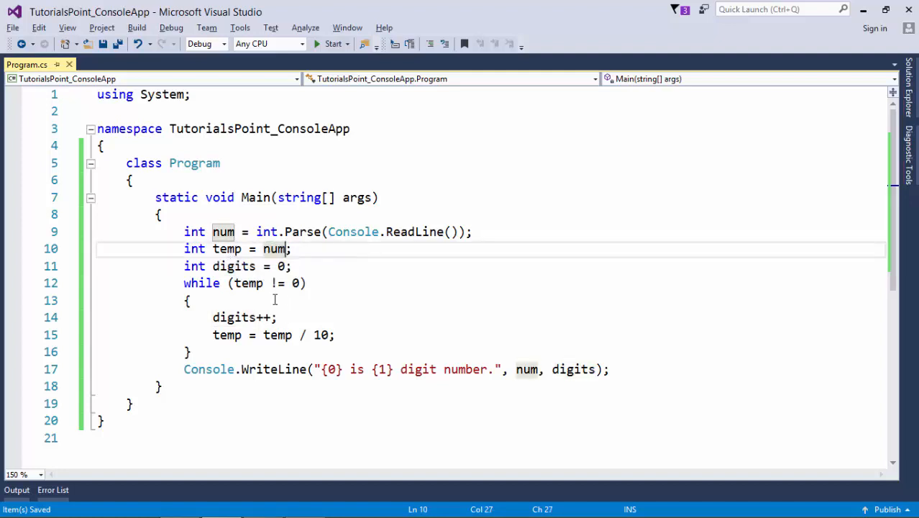
mouse_move(247, 282)
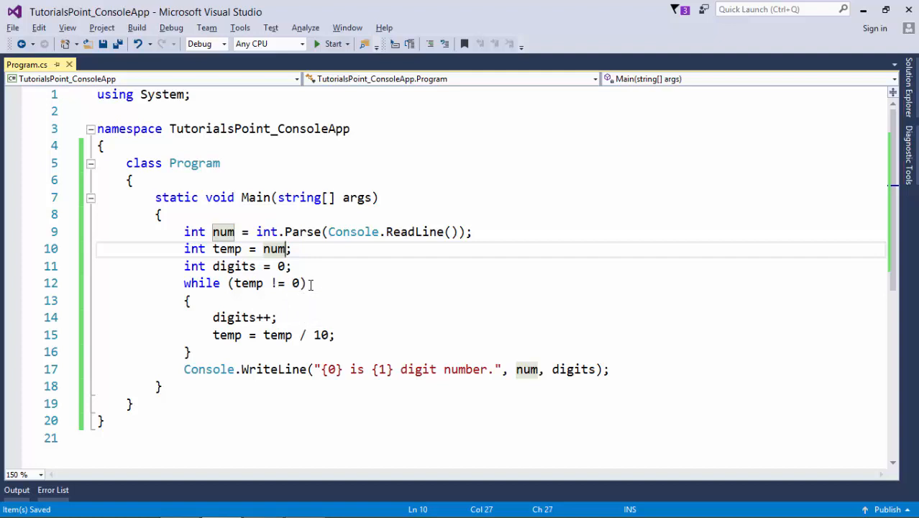
mouse_move(14, 293)
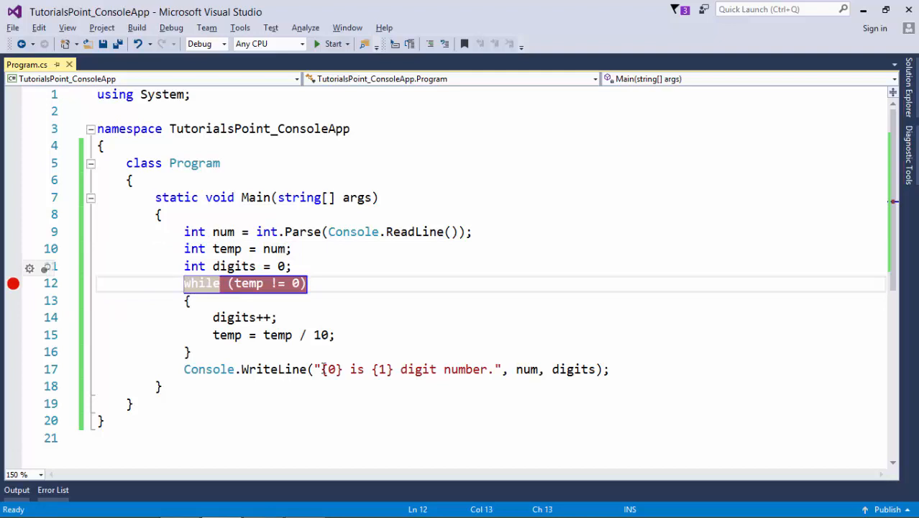
mouse_move(334, 368)
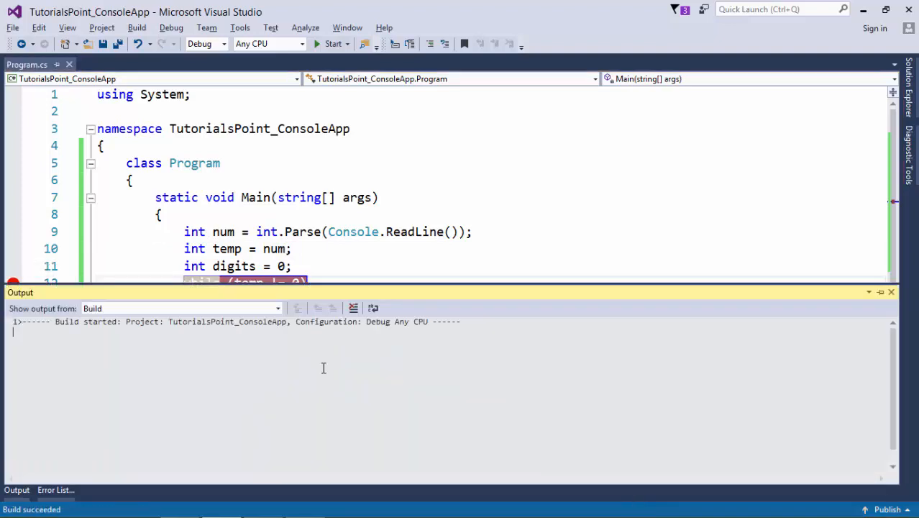
Start debugging and step over the loop with F10, watching temp fall from 4563 toward 0 as digits rises
click(332, 43)
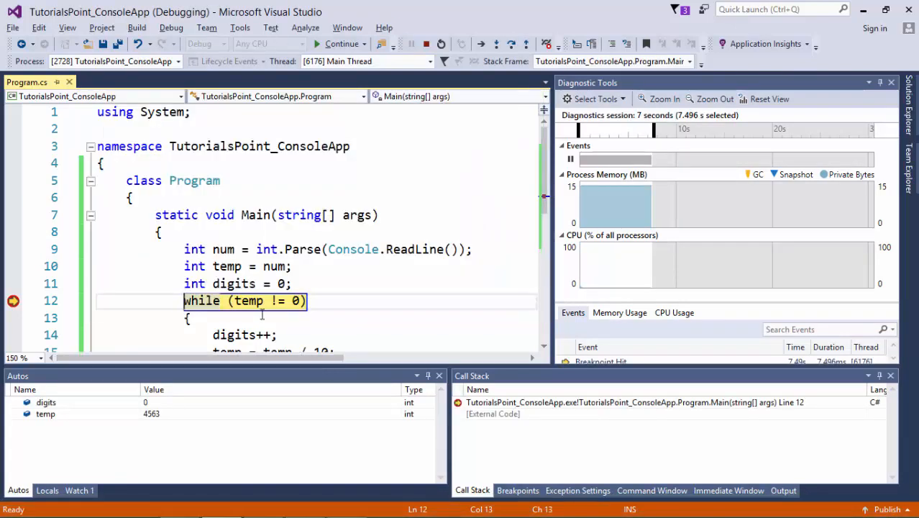
mouse_move(251, 300)
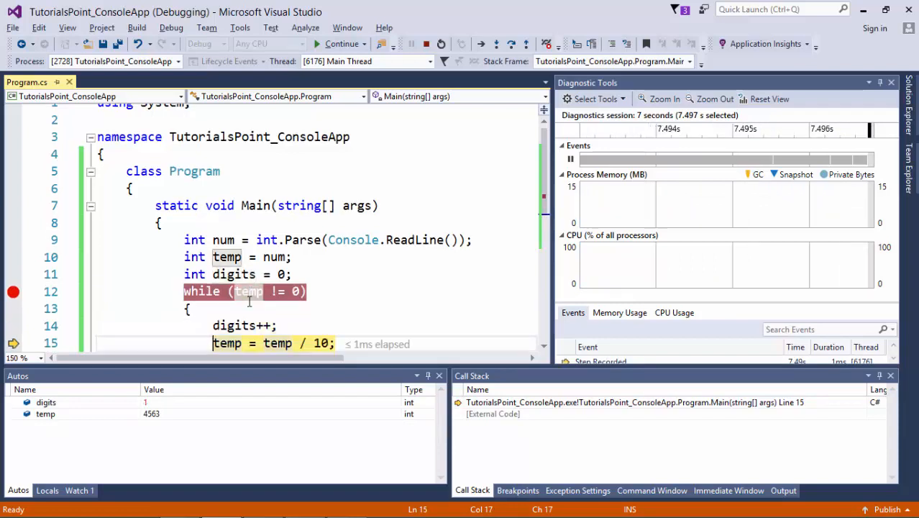
scroll(down, 3)
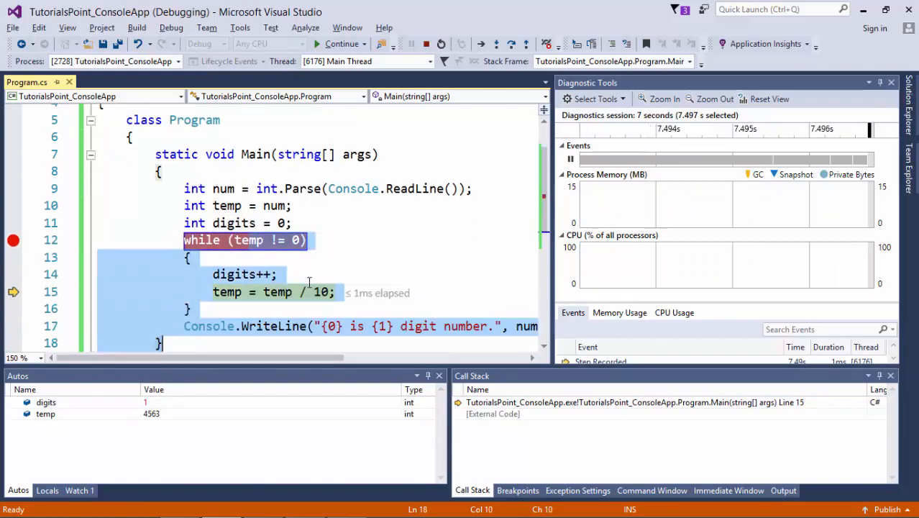
key(F10)
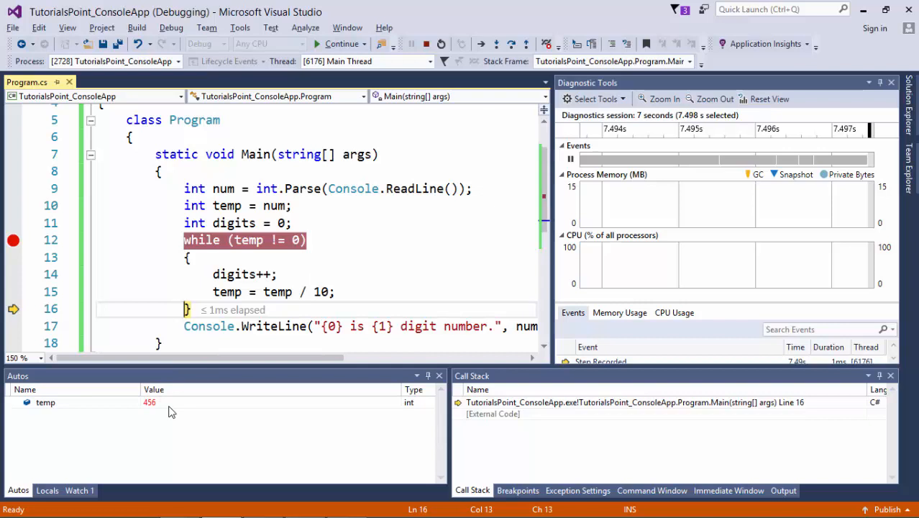
mouse_move(152, 412)
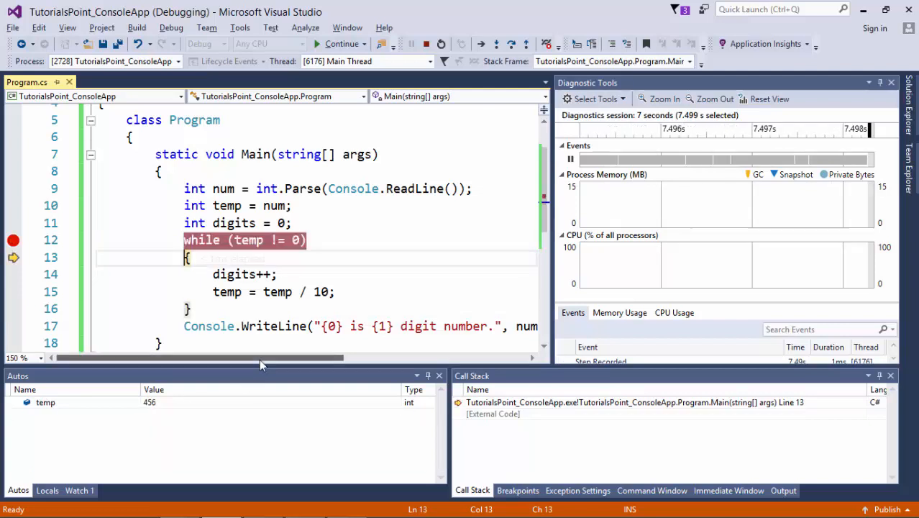
key(F10)
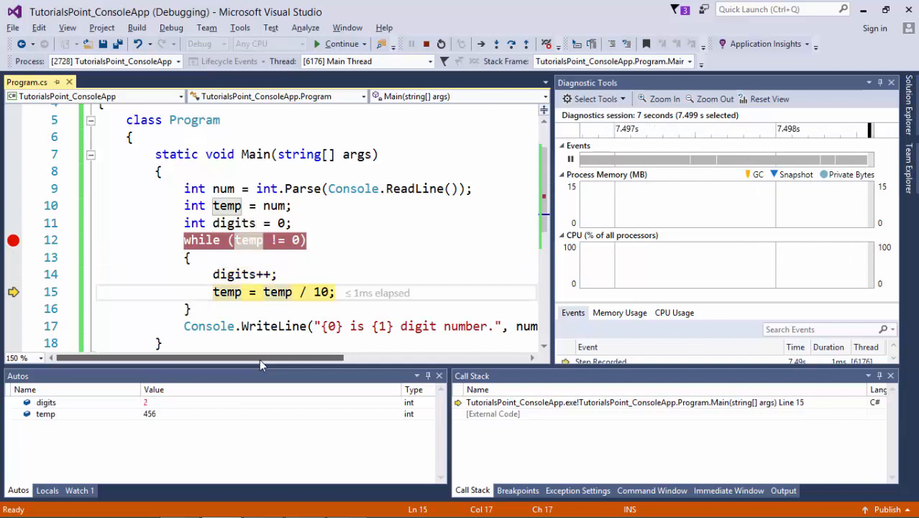
key(F10)
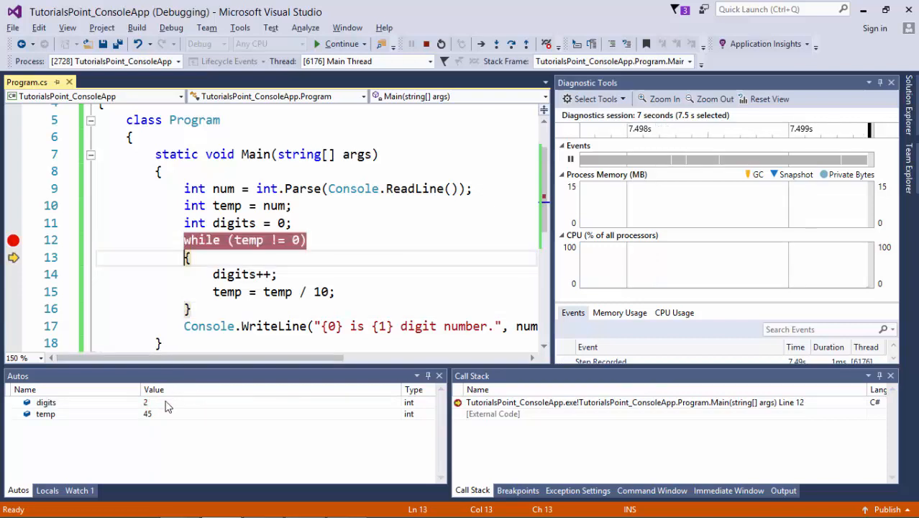
key(F10)
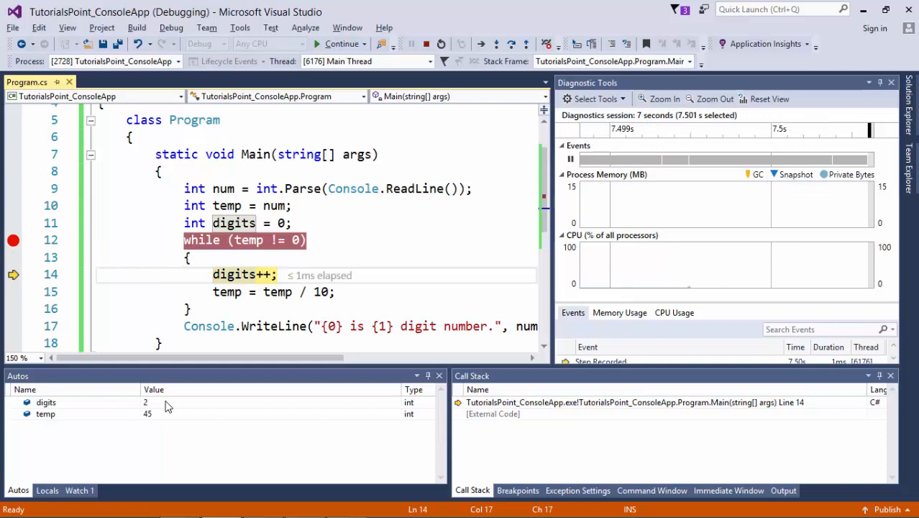
key(F10)
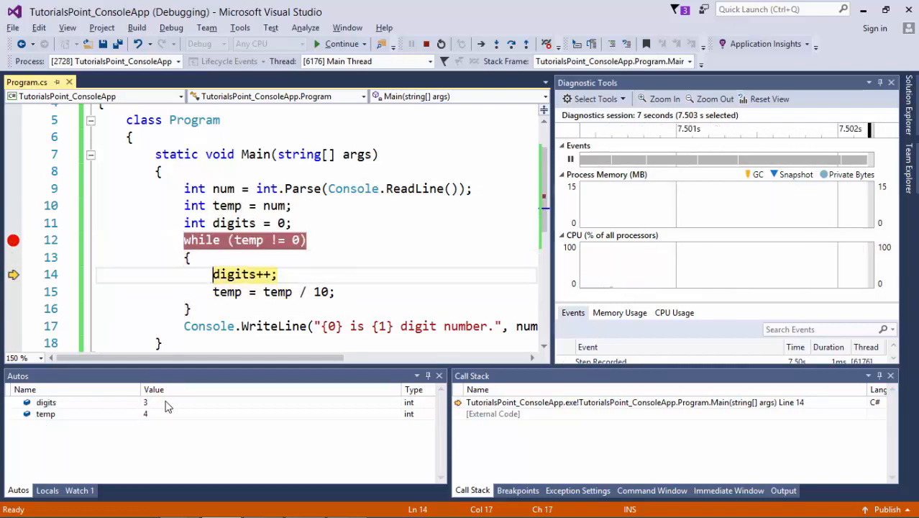
key(F10)
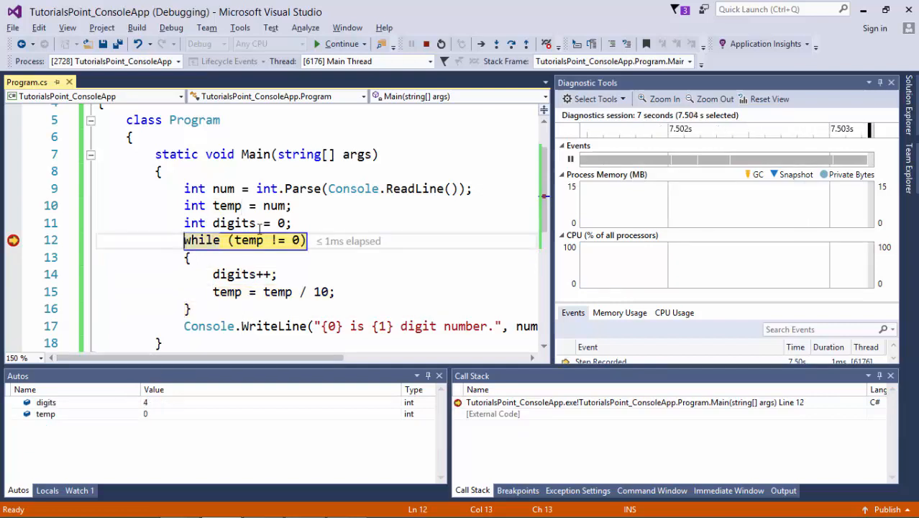
mouse_move(247, 238)
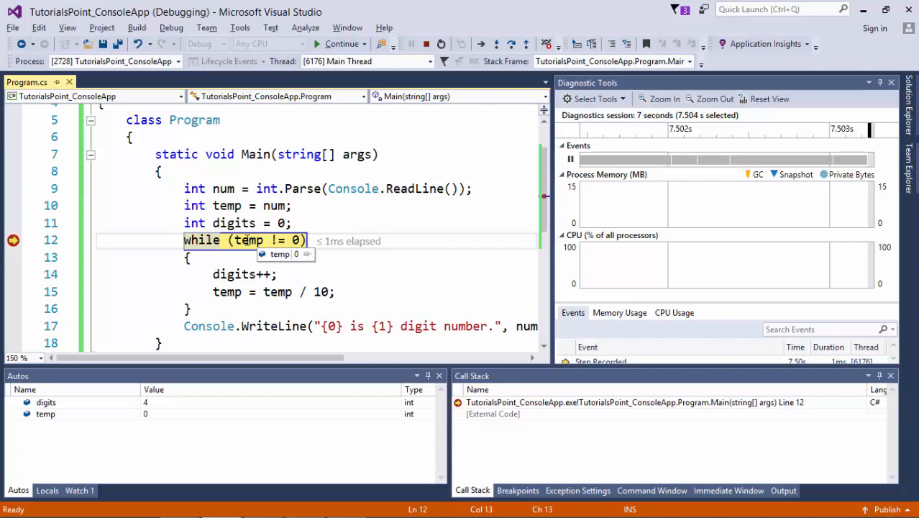
mouse_move(248, 258)
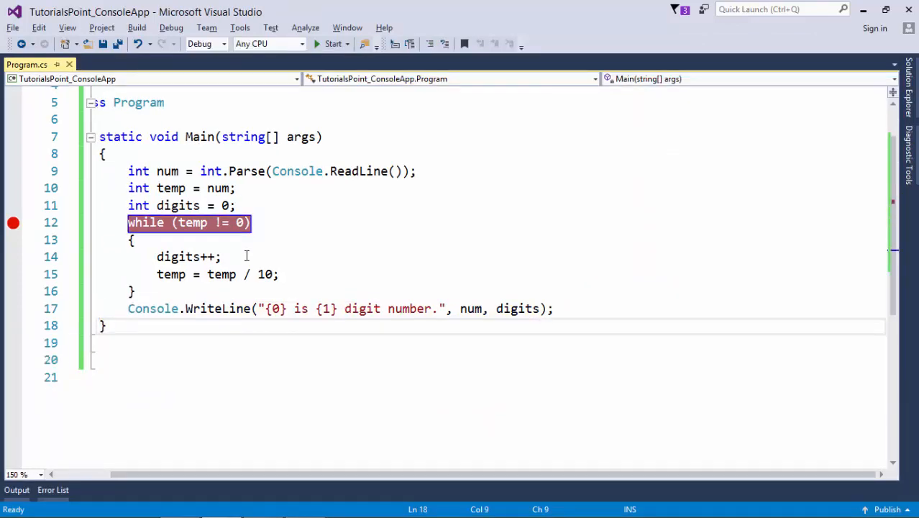
Run the program to print '623843 is 6 digit number.' and clear the breakpoint on line 12
click(332, 43)
text(623843)
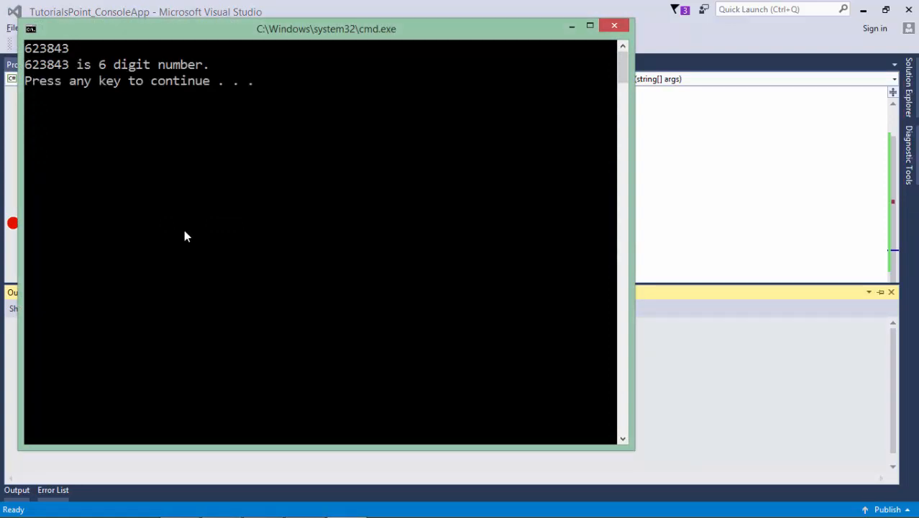
mouse_move(94, 70)
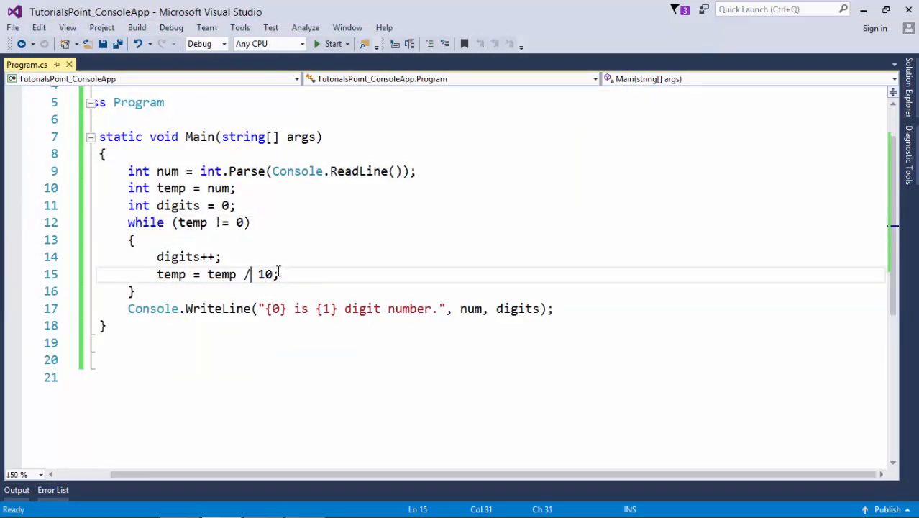
click(137, 273)
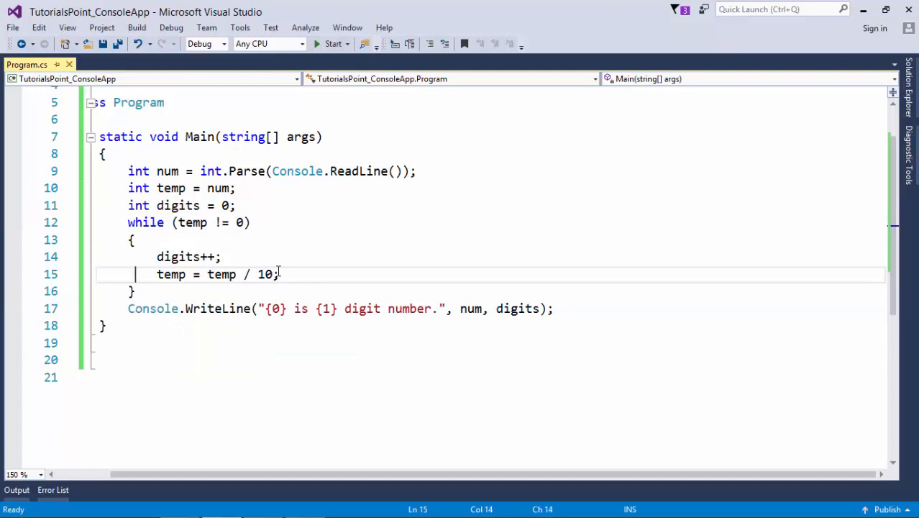